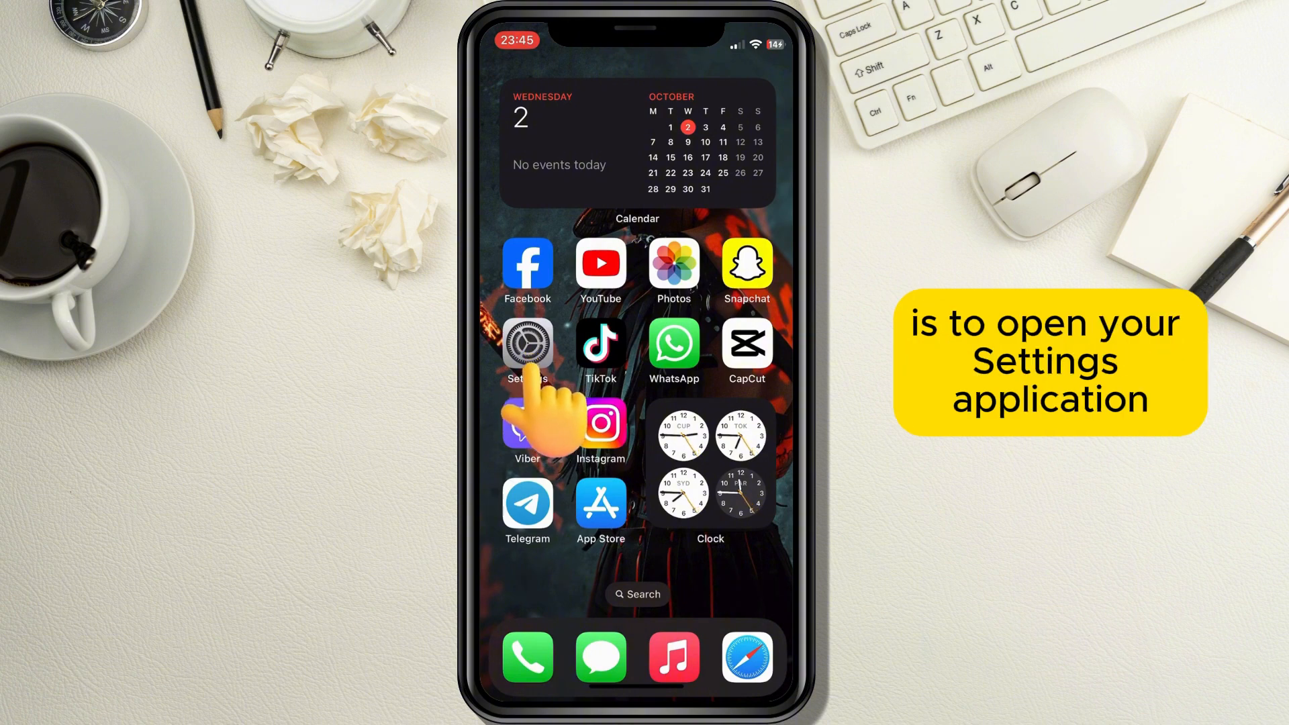
Reach the Fonts page under General in iOS Settings.
{"action": "left_click", "coordinate": [527, 345]}
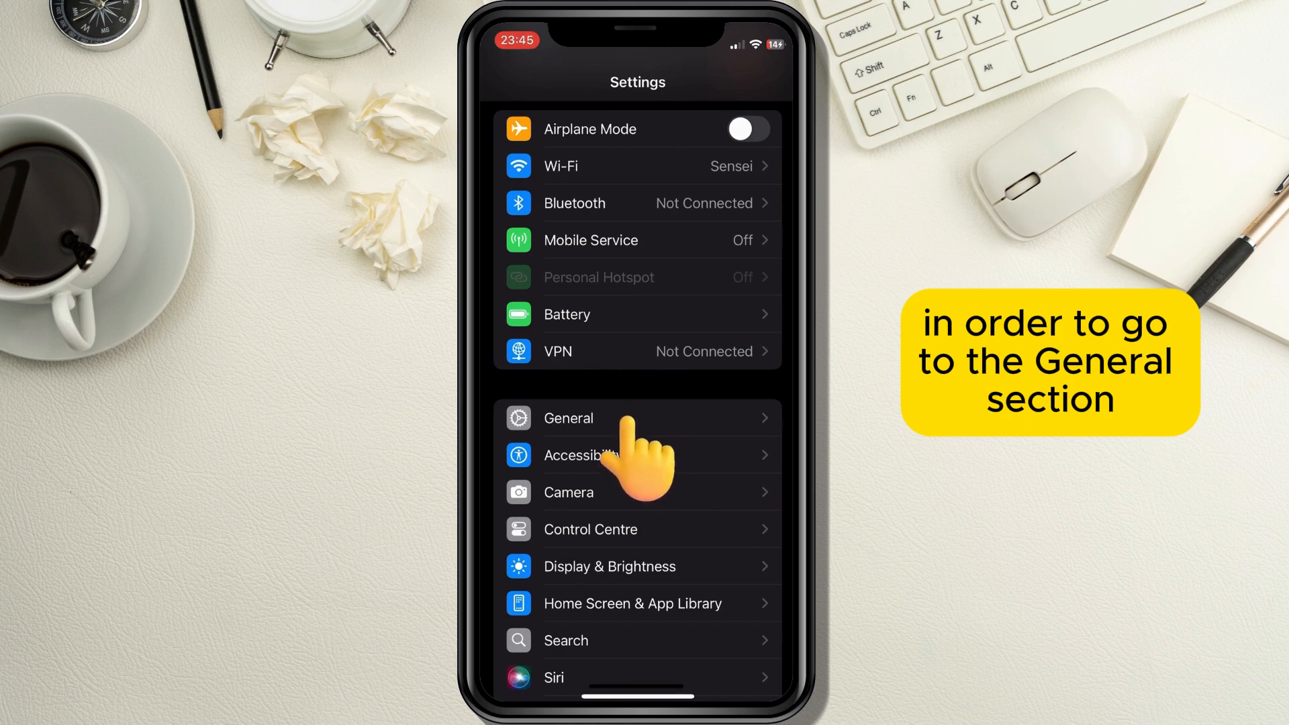
{"action": "left_click", "coordinate": [567, 417]}
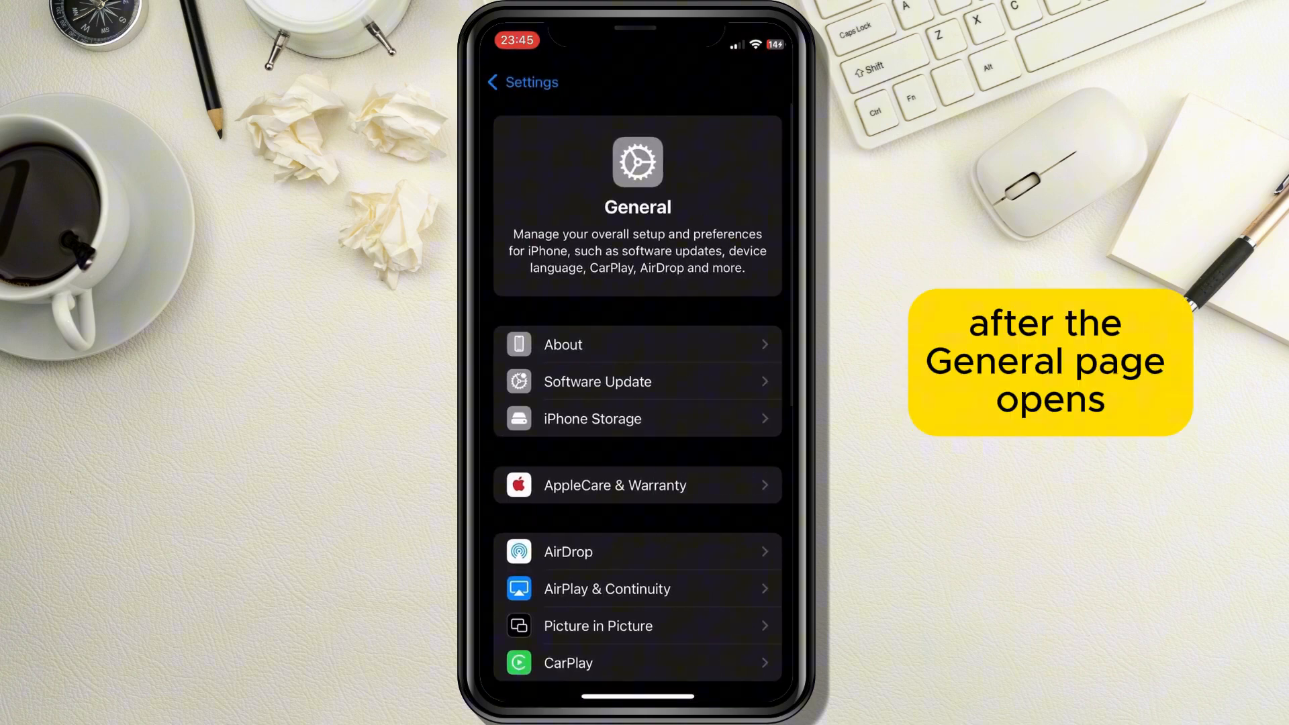
{"action": "scroll", "scroll_direction": "down", "scroll_amount": 3}
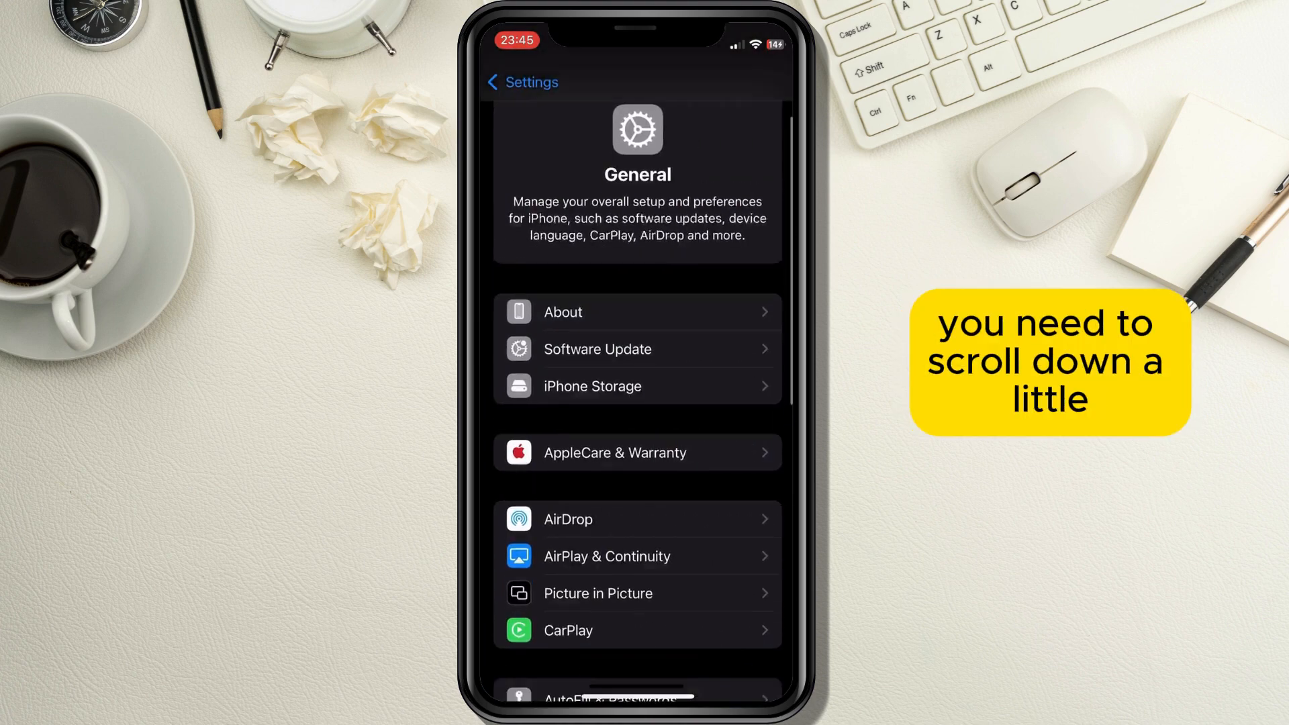
{"action": "scroll", "scroll_direction": "down", "scroll_amount": 3}
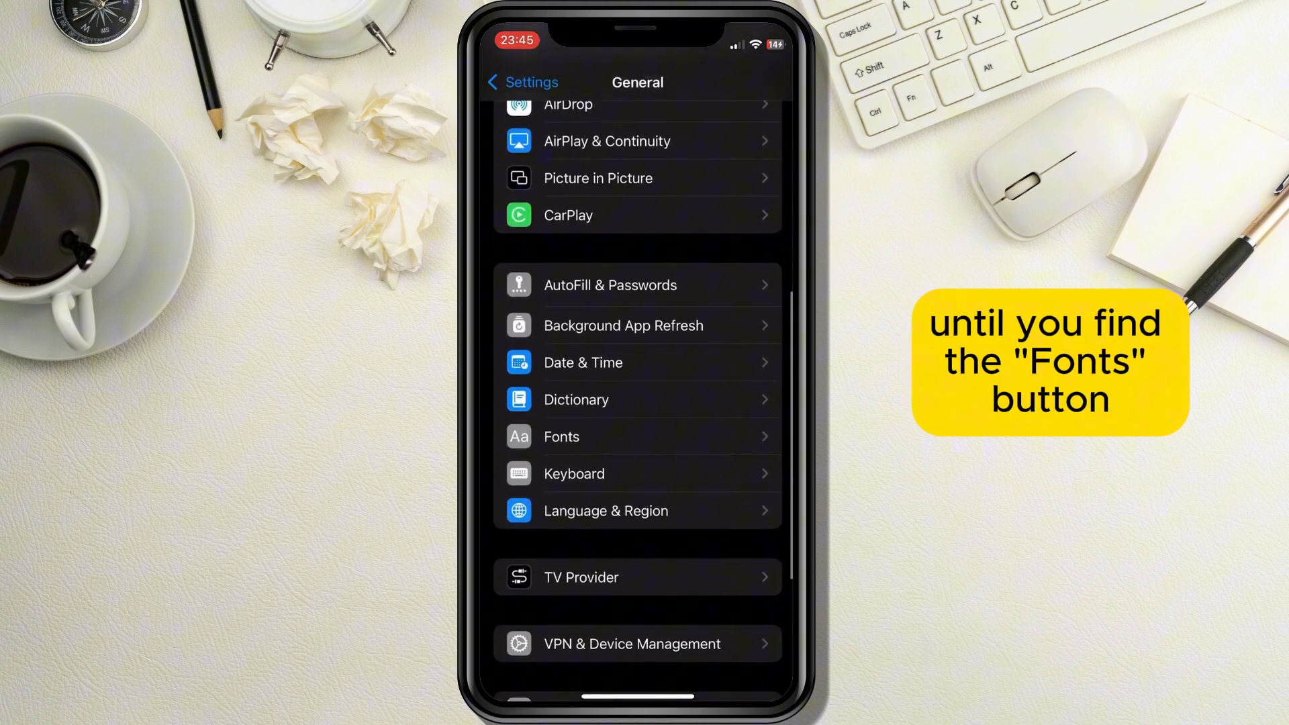
{"action": "left_click", "coordinate": [562, 436]}
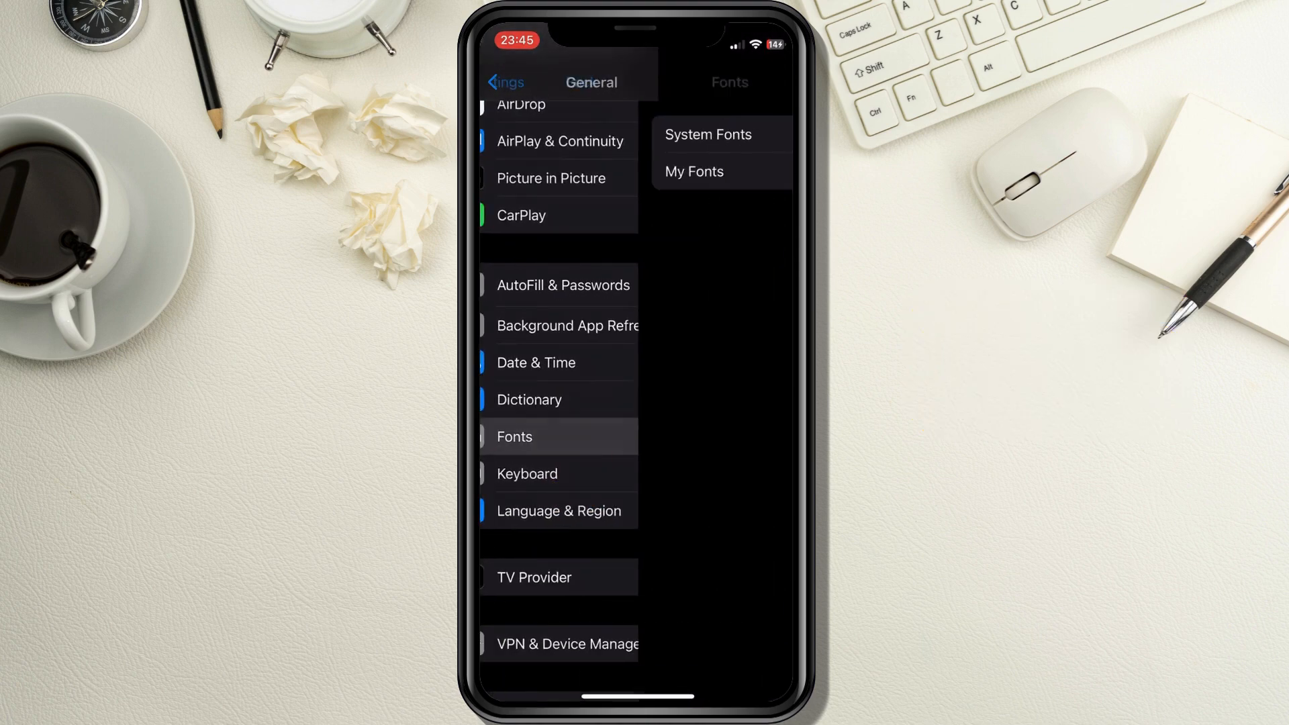
Download the Andale Mono font from the System Fonts list.
{"action": "left_click", "coordinate": [514, 436]}
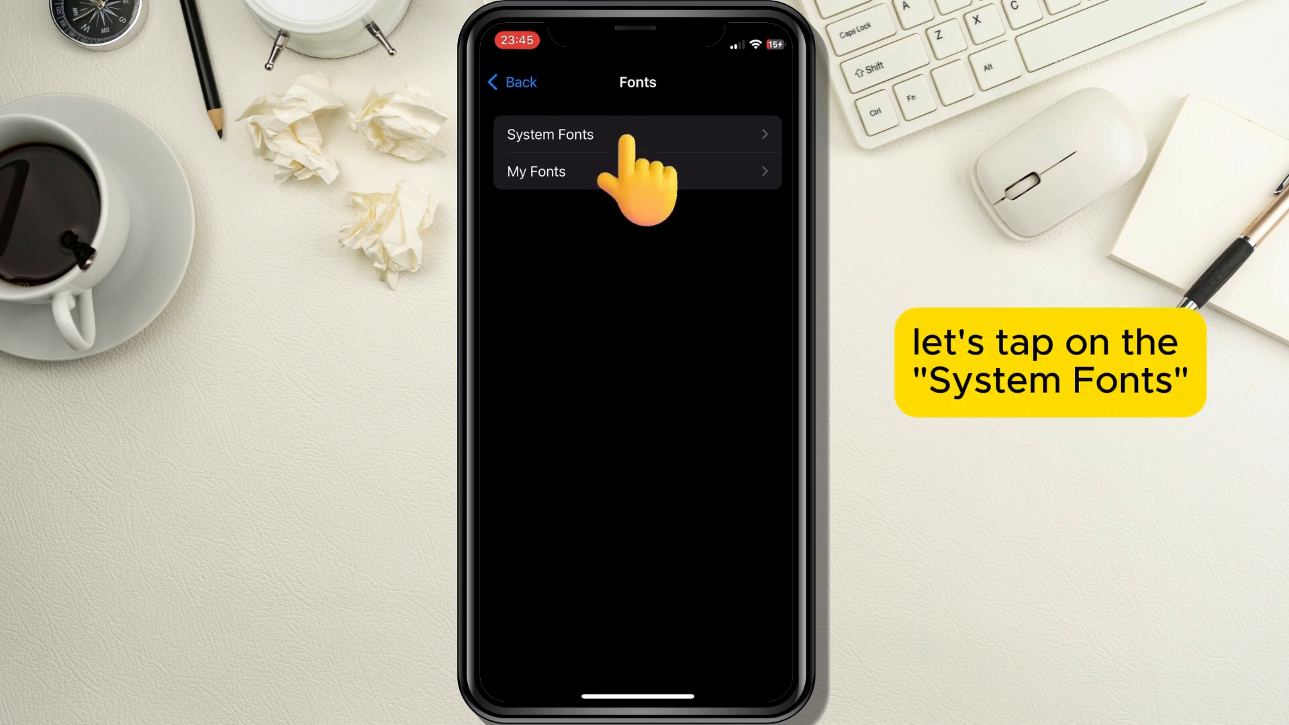
{"action": "left_click", "coordinate": [550, 134]}
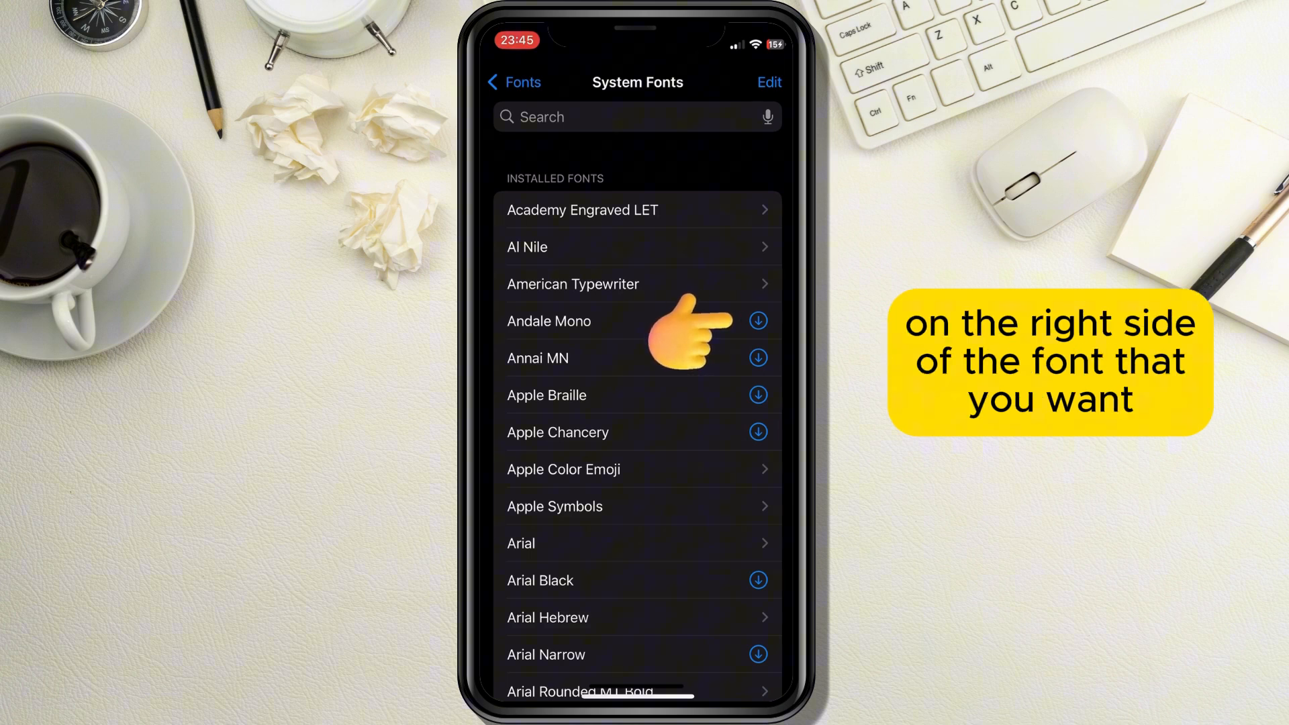
{"action": "left_click", "coordinate": [757, 321]}
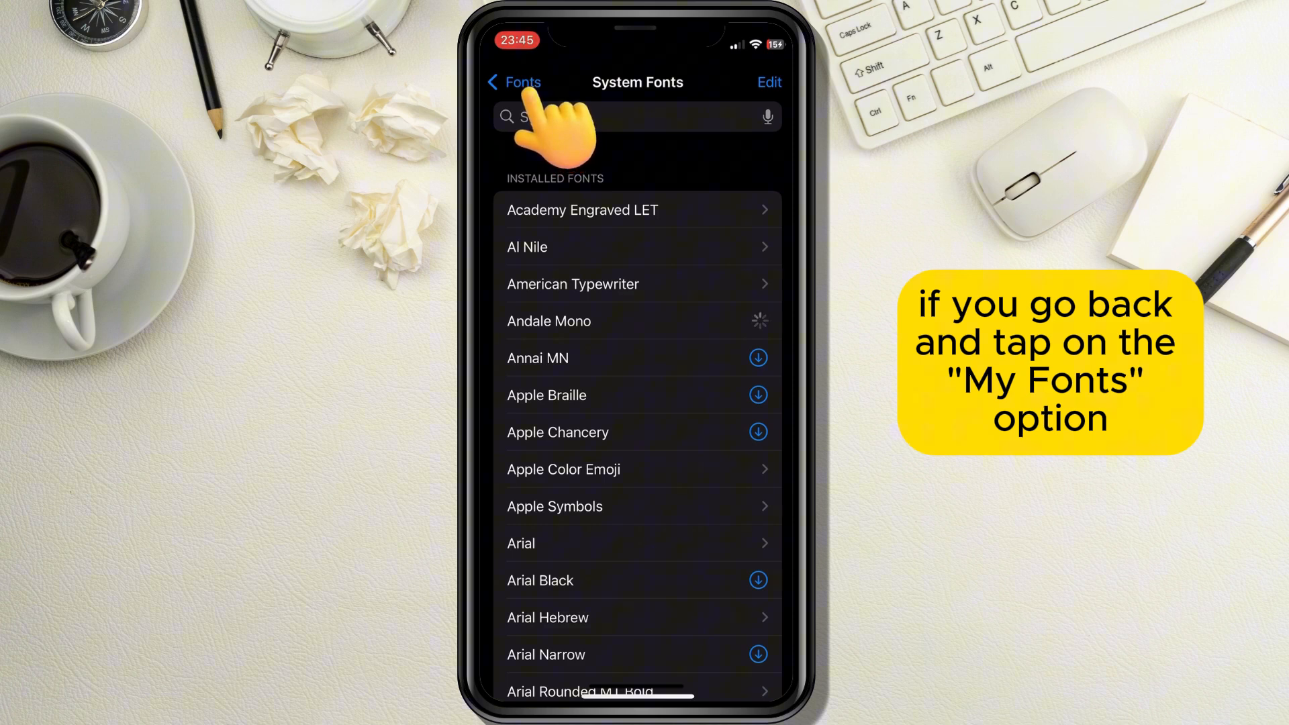
Go back to Fonts and view My Fonts, the installed fonts list.
{"action": "left_click", "coordinate": [514, 82]}
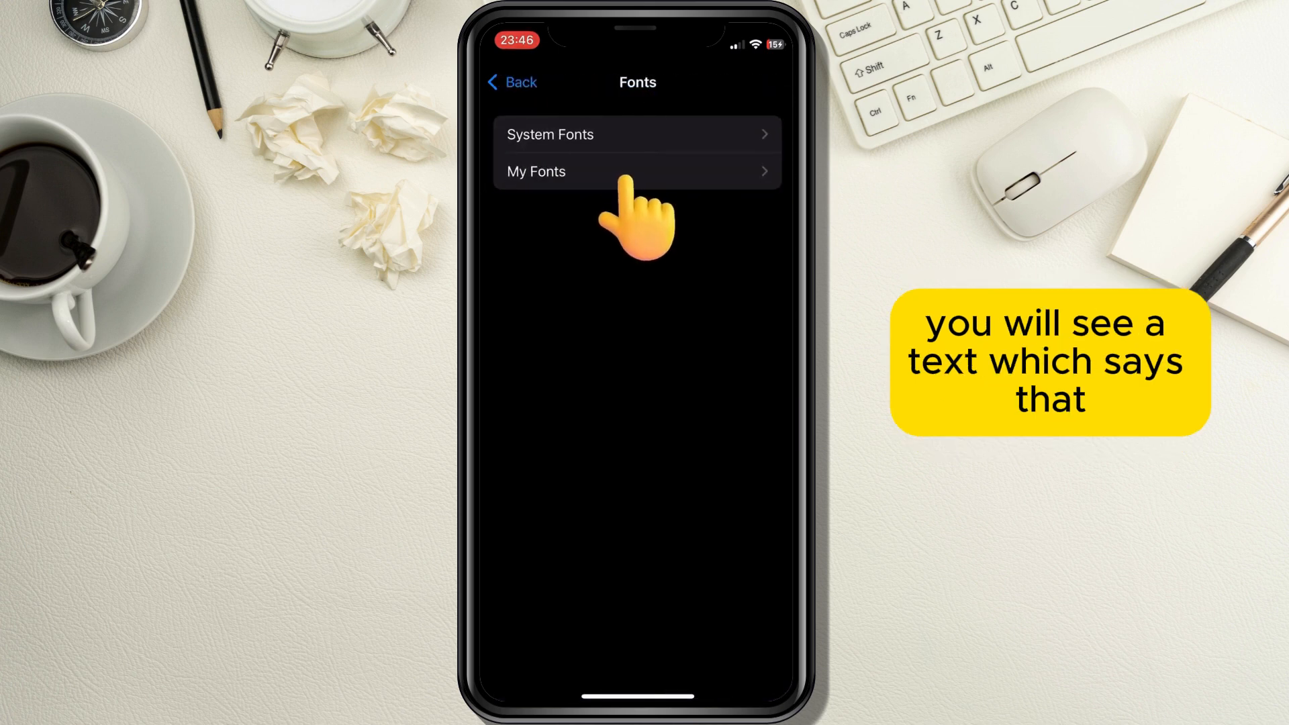
{"action": "left_click", "coordinate": [636, 171]}
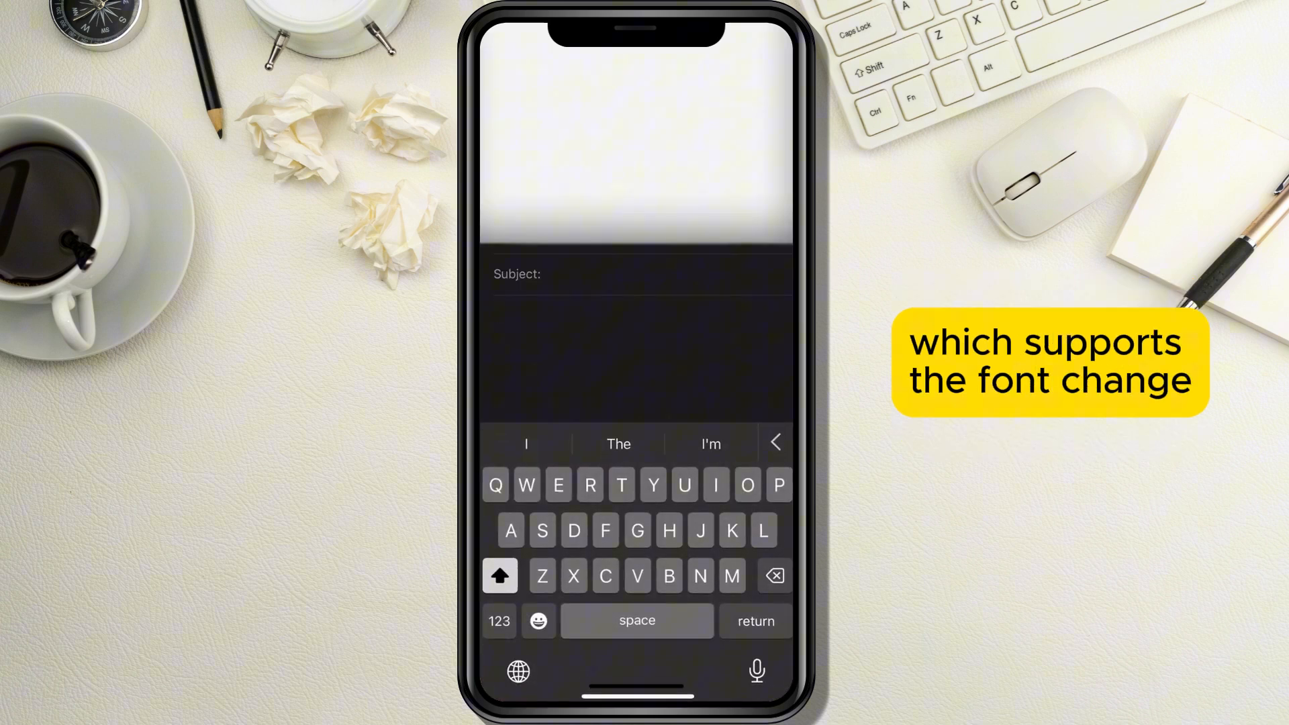
Write 'Hello!' in the new message body and show the Format panel.
{"action": "type", "text": "Hello!"}
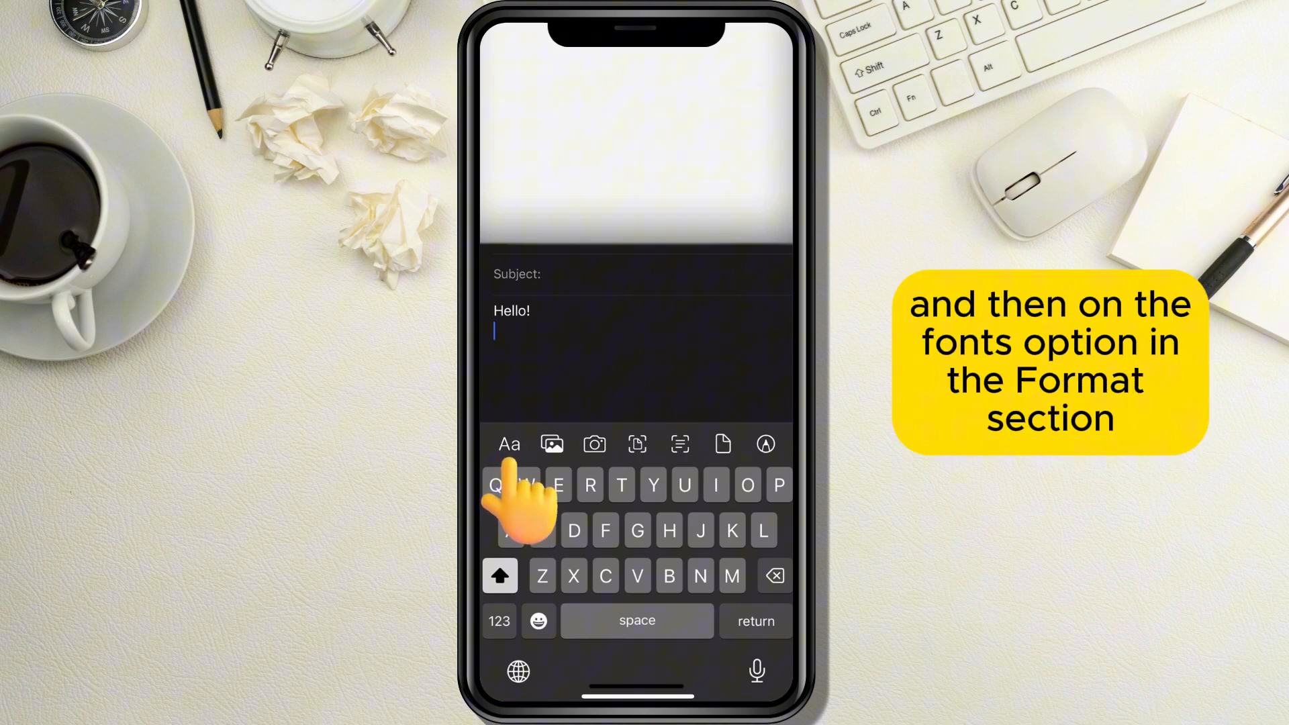
{"action": "left_click", "coordinate": [507, 445]}
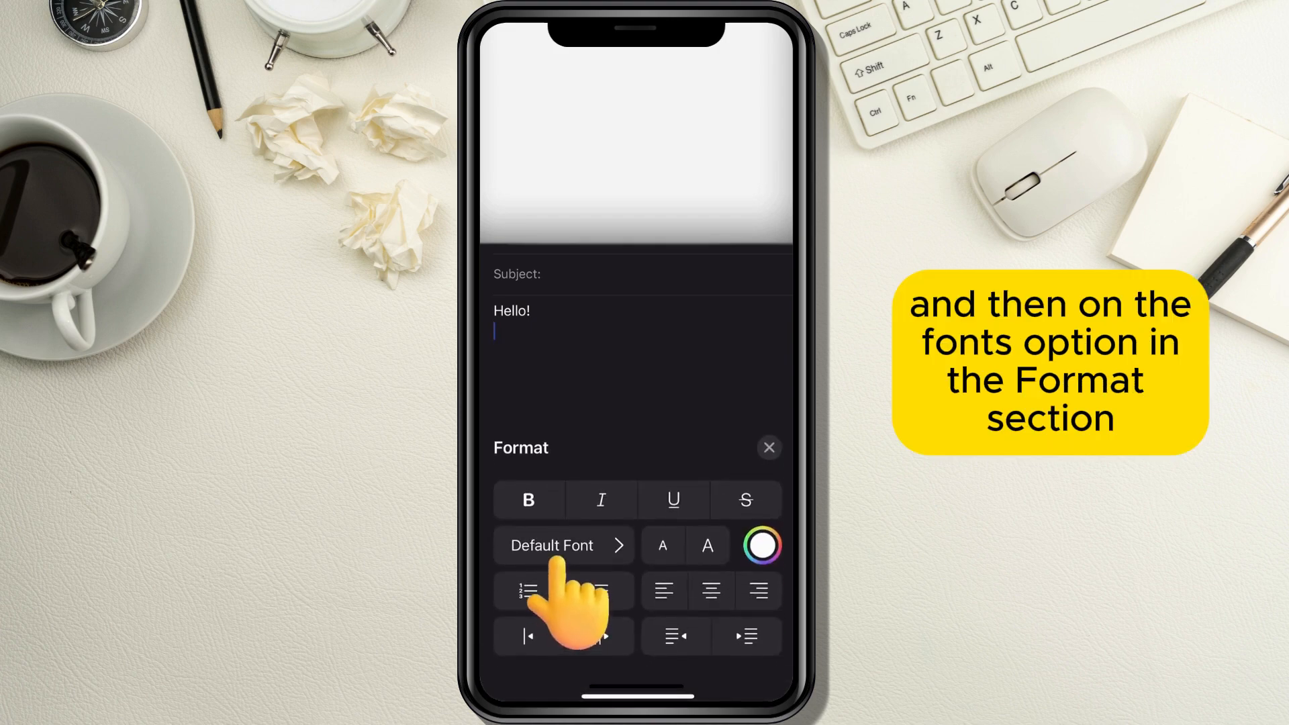
Choose Chalkduster as the font and add a second 'Hello!' line in it.
{"action": "left_click", "coordinate": [551, 546]}
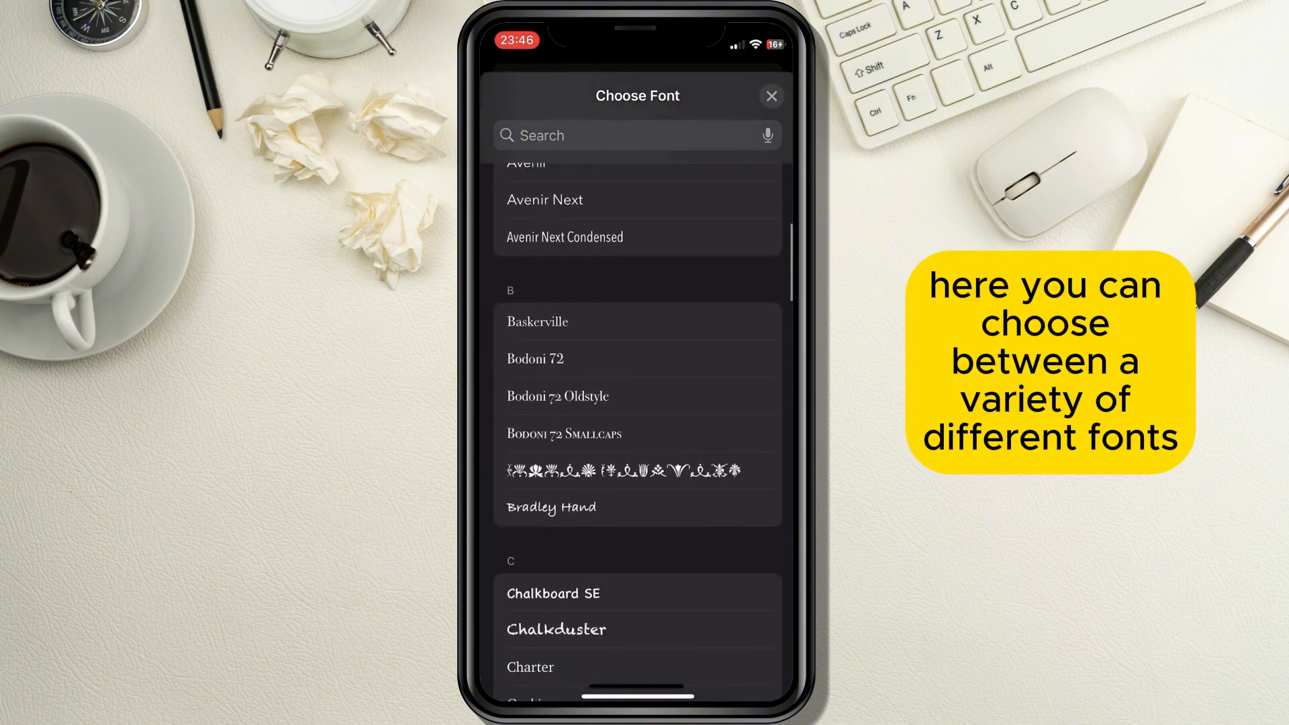
{"action": "scroll", "scroll_direction": "down", "scroll_amount": 3}
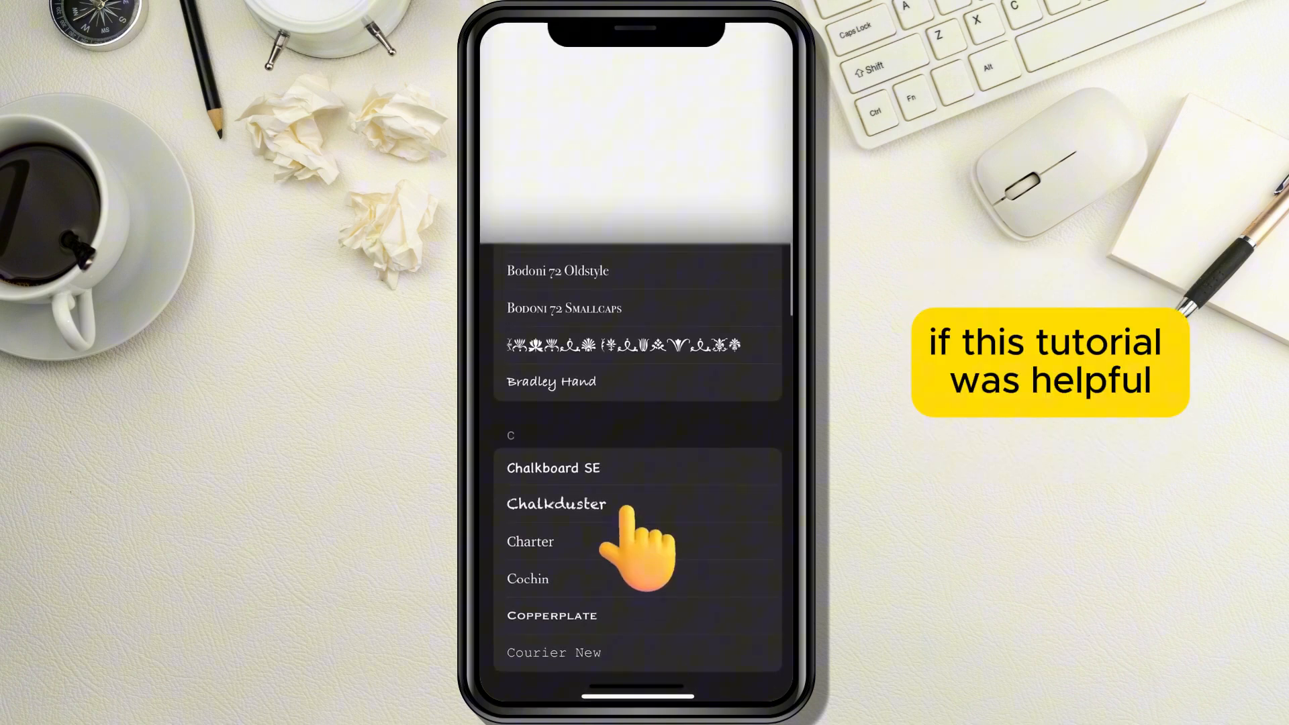
{"action": "left_click", "coordinate": [556, 504]}
{"action": "type", "text": "Hello"}
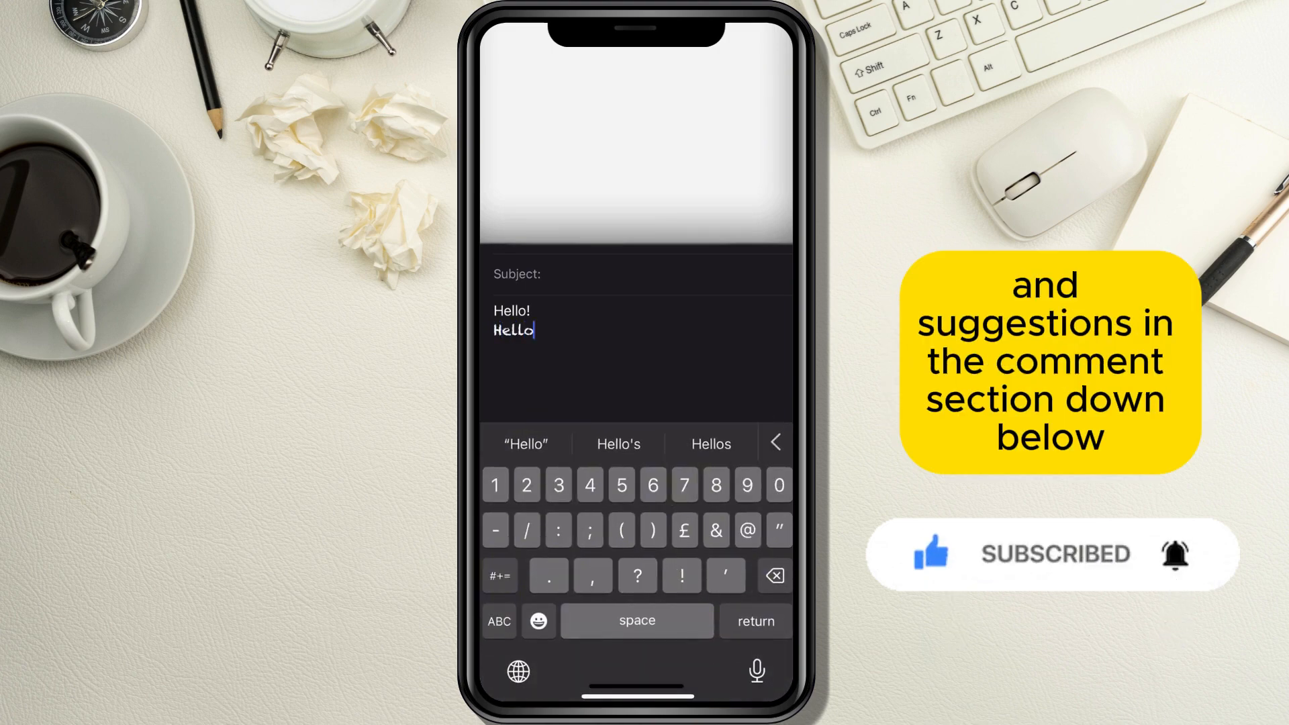
{"action": "type", "text": "!"}
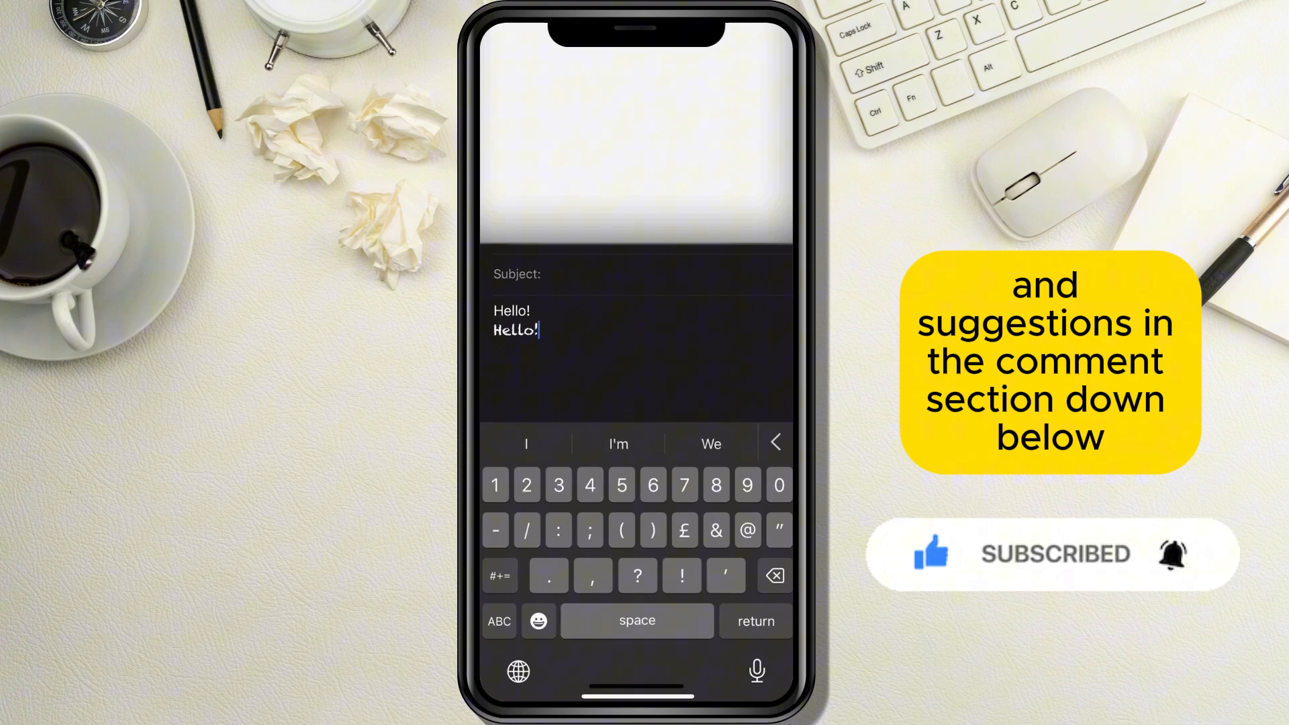